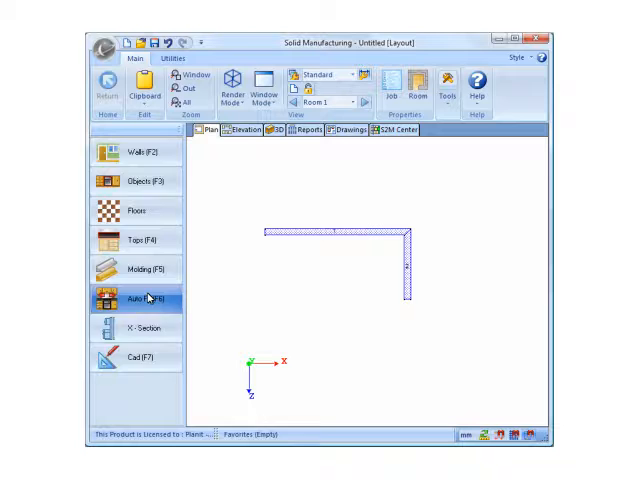
Step: Auto Fill the L-shaped kitchen walls with cabinets from the Layout plan
click(137, 298)
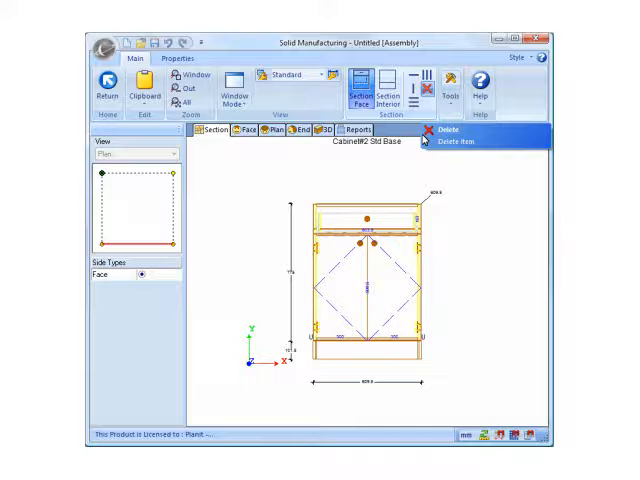
Step: Delete the cabinet's doors and split its front into four equal drawer openings
click(441, 131)
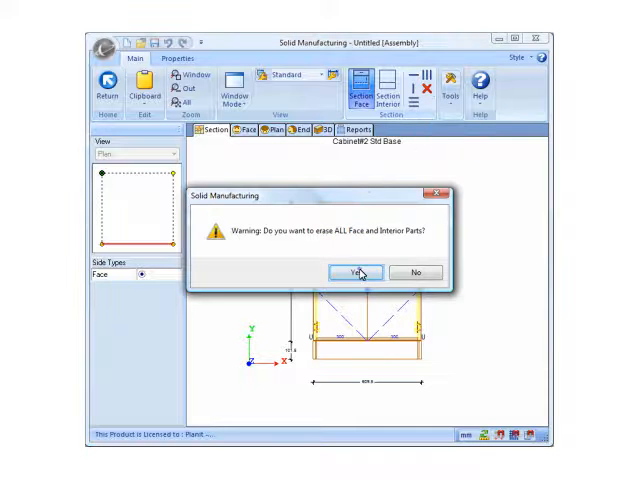
click(351, 272)
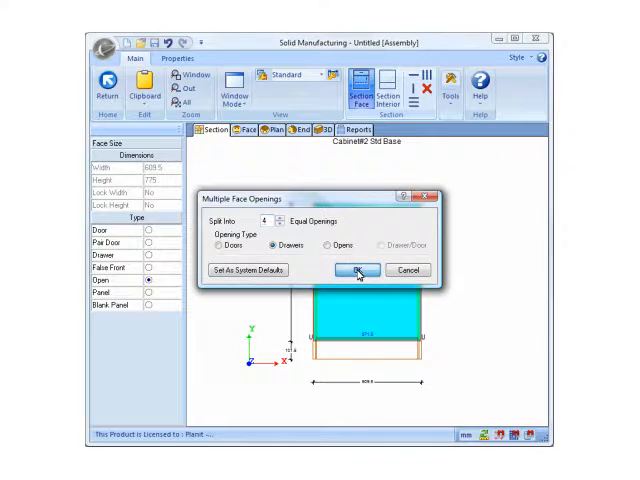
click(358, 270)
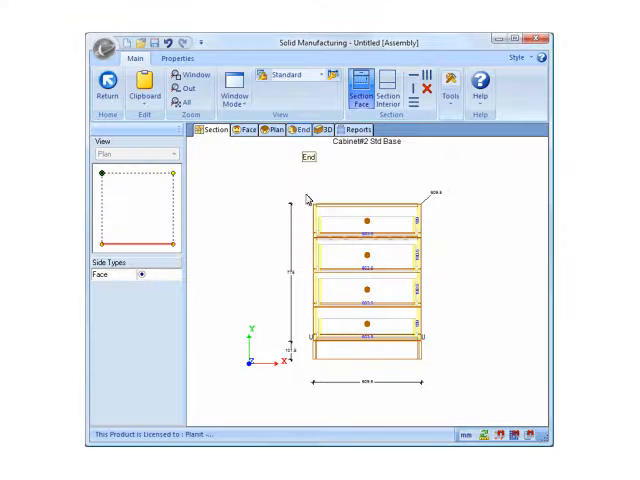
click(298, 130)
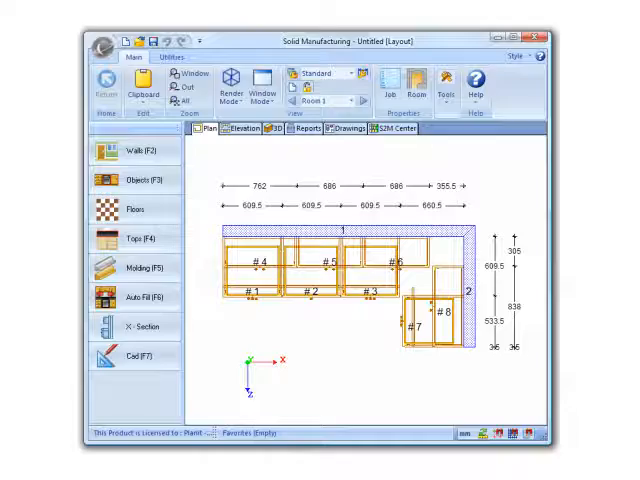
Step: Generate the job reports, producing the Drawer Check List
click(300, 128)
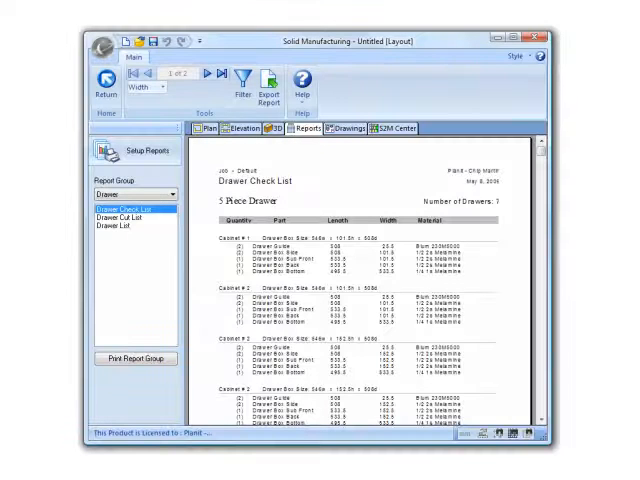
Step: Go back to the kitchen plan, then open the S2M Center parts list
click(207, 128)
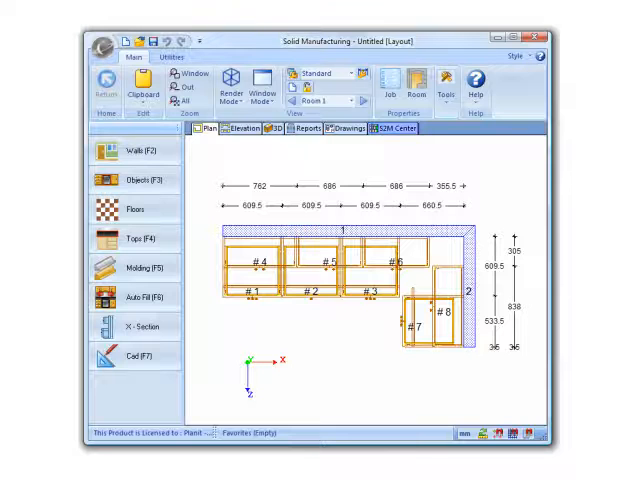
click(388, 128)
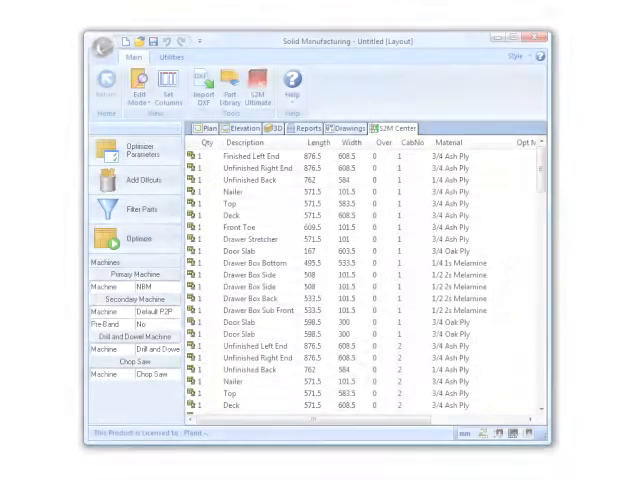